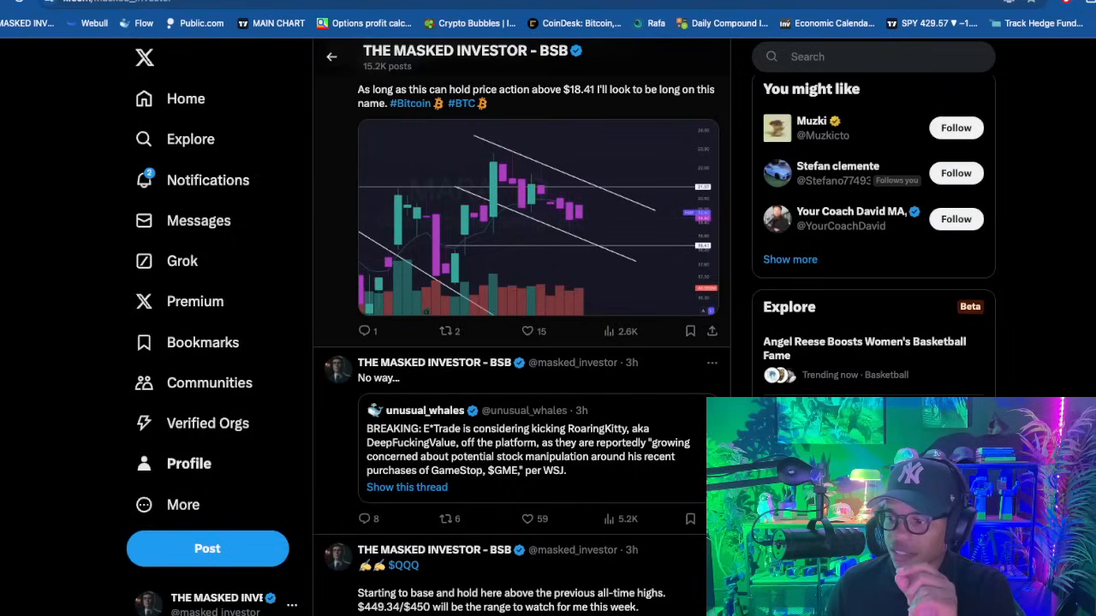
Scroll the X timeline and open the BRK.A dip post to read its replies.
{"action": "scroll", "scroll_direction": "down", "scroll_amount": 3}
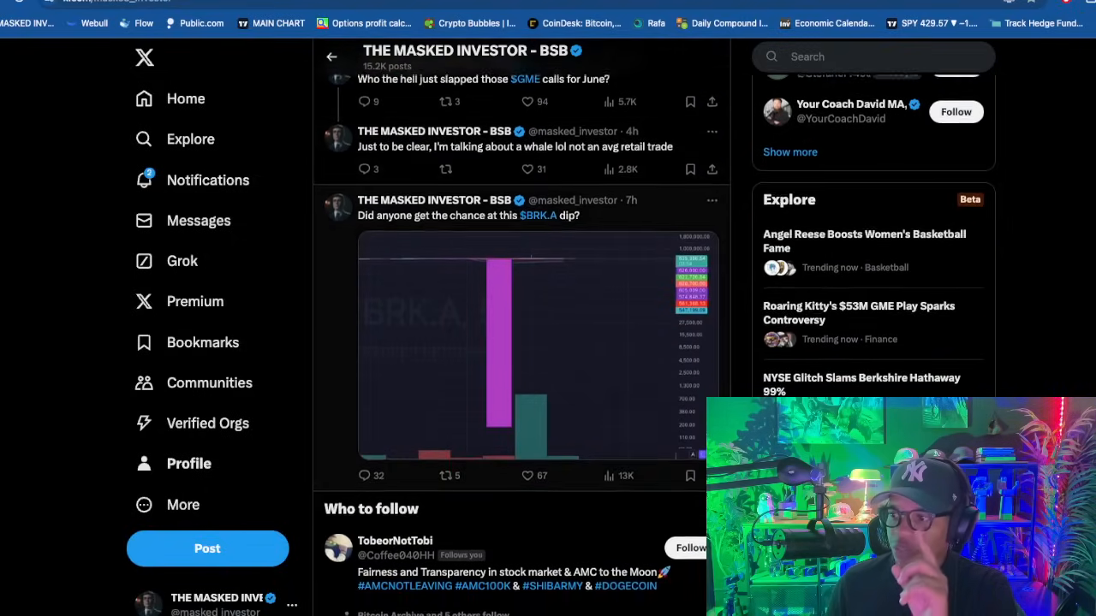
{"action": "left_click", "coordinate": [539, 343]}
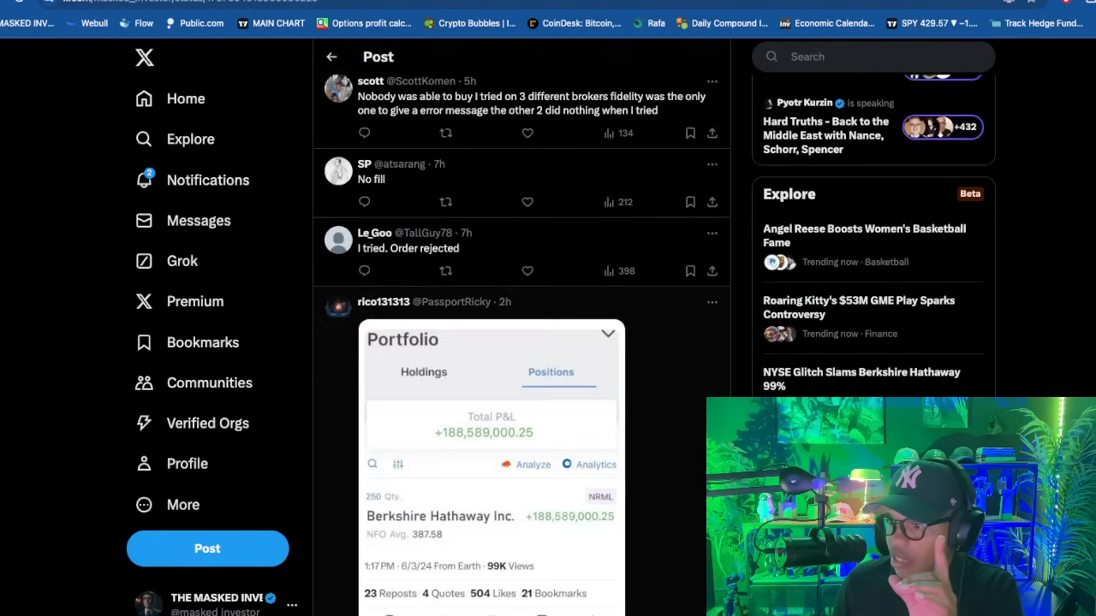
{"action": "scroll", "scroll_direction": "down", "scroll_amount": 3}
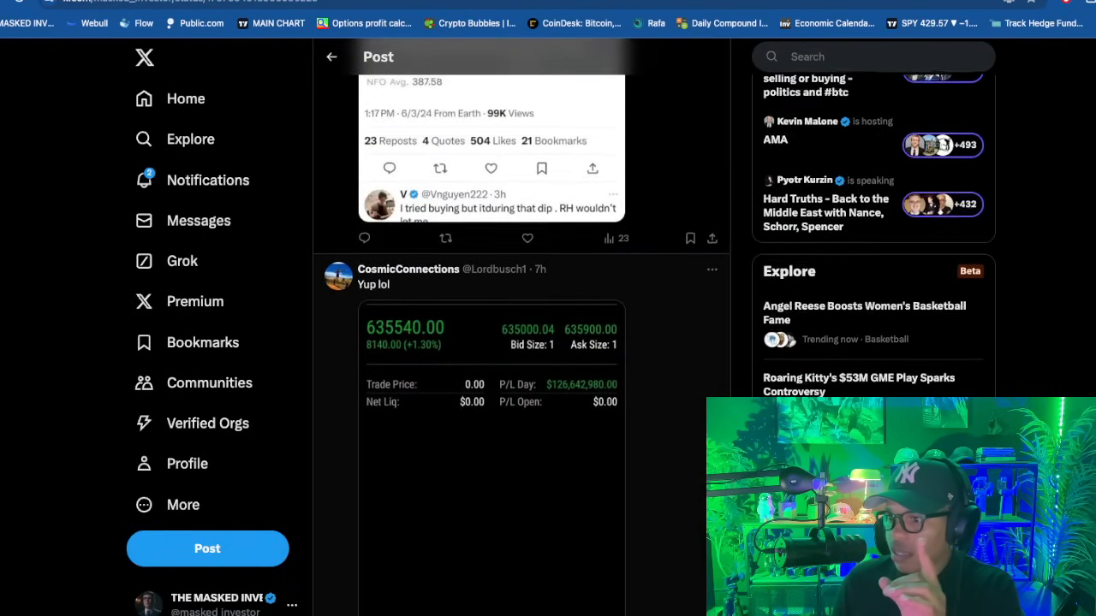
{"action": "scroll", "scroll_direction": "down", "scroll_amount": 3}
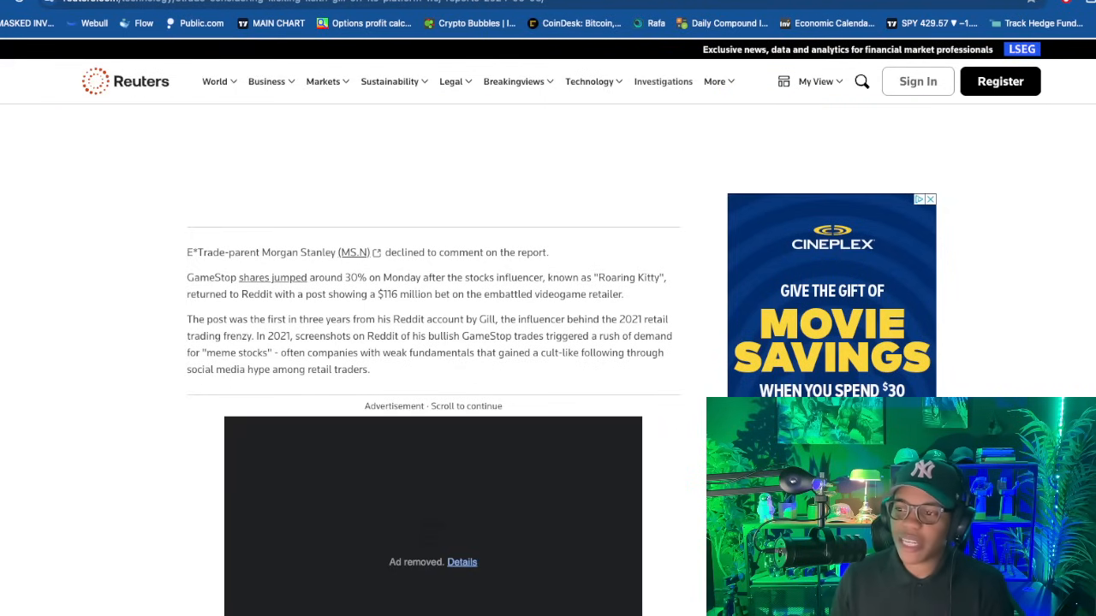
Scroll up to the 'E*Trade considering kicking Keith Gill off its platform' headline.
{"action": "scroll", "scroll_direction": "up", "scroll_amount": 3}
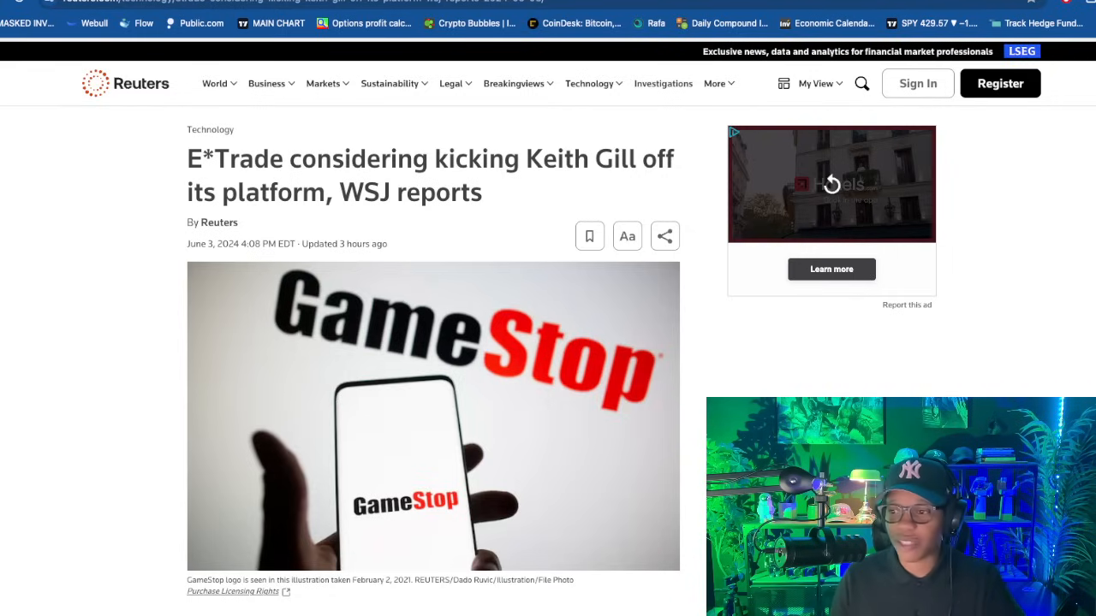
{"action": "scroll", "scroll_direction": "down", "scroll_amount": 3}
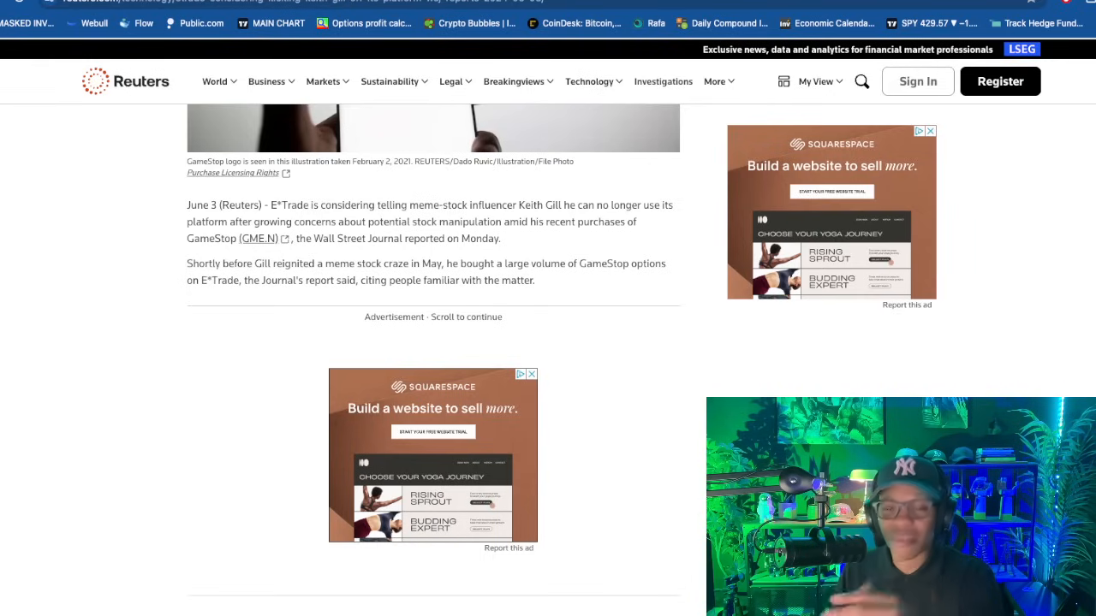
{"action": "scroll", "scroll_direction": "down", "scroll_amount": 3}
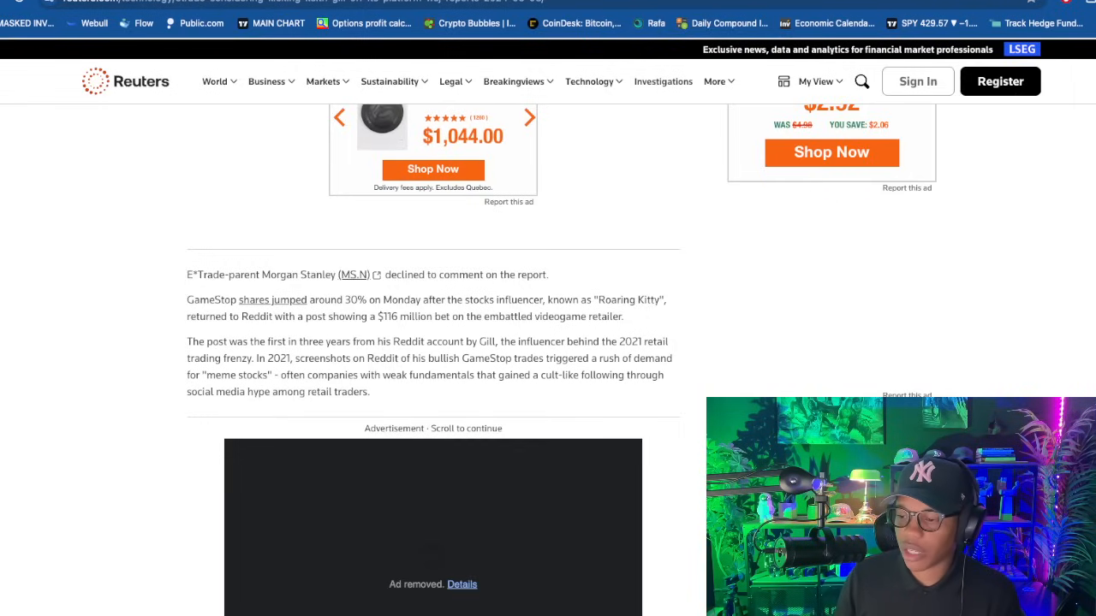
{"action": "scroll", "scroll_direction": "down", "scroll_amount": 3}
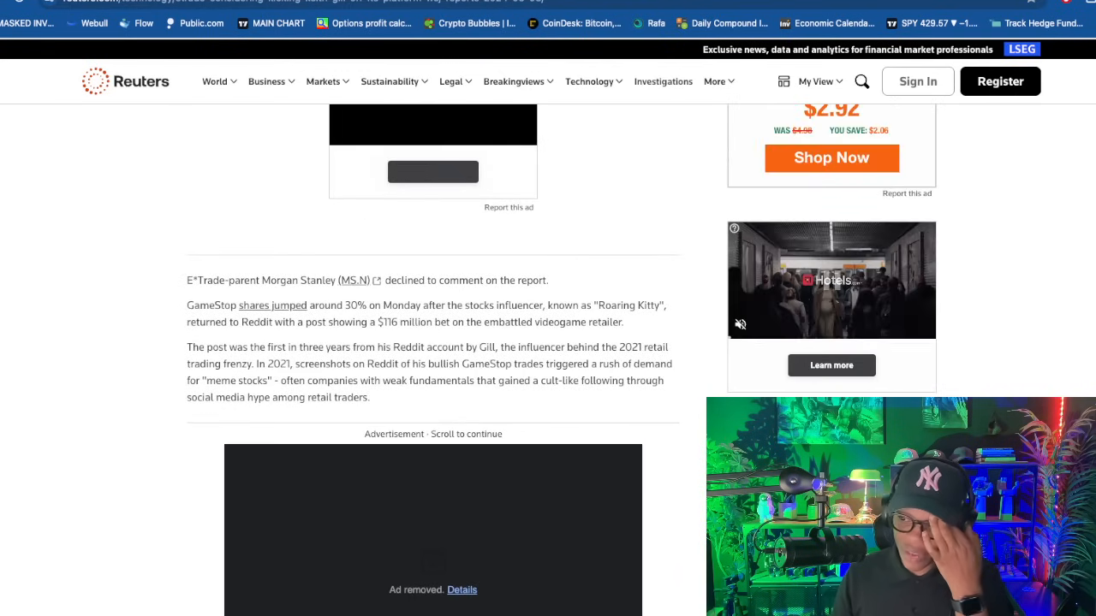
{"action": "scroll", "scroll_direction": "down", "scroll_amount": 3}
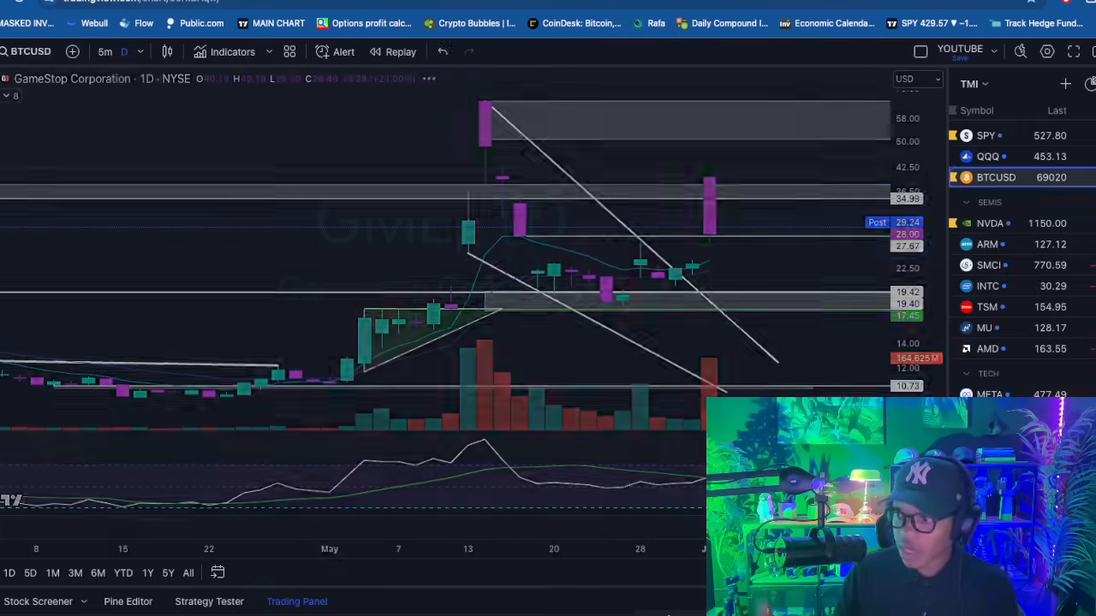
Load BTCUSD from the watchlist and drag across the daily chart.
{"action": "left_click", "coordinate": [996, 177]}
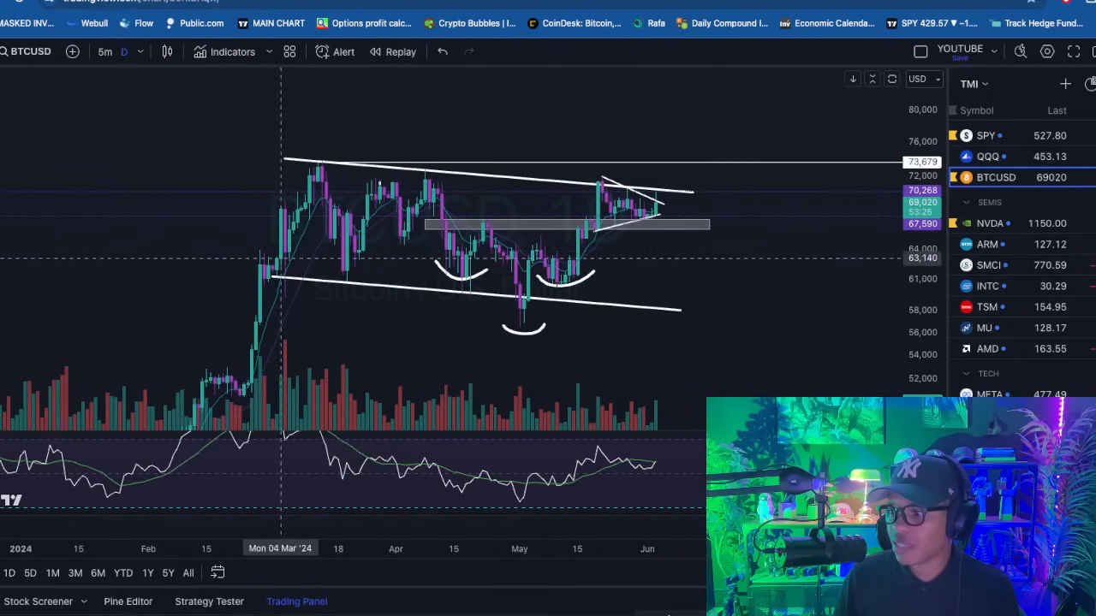
{"action": "left_click_drag", "start_coordinate": [283, 224], "coordinate": [659, 225]}
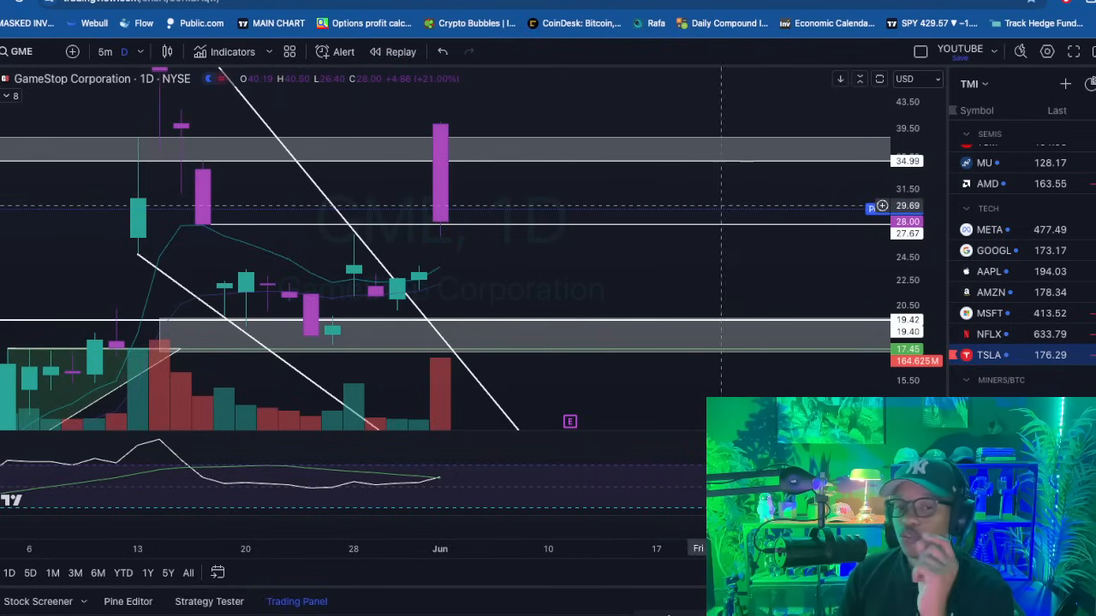
{"action": "mouse_move", "coordinate": [613, 210]}
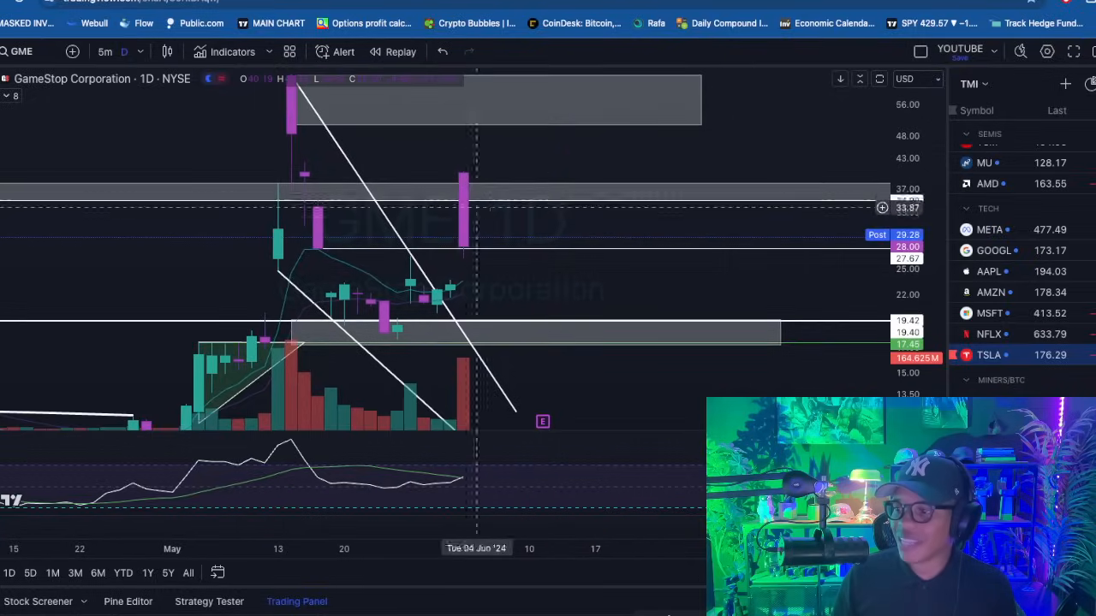
{"action": "mouse_move", "coordinate": [608, 262]}
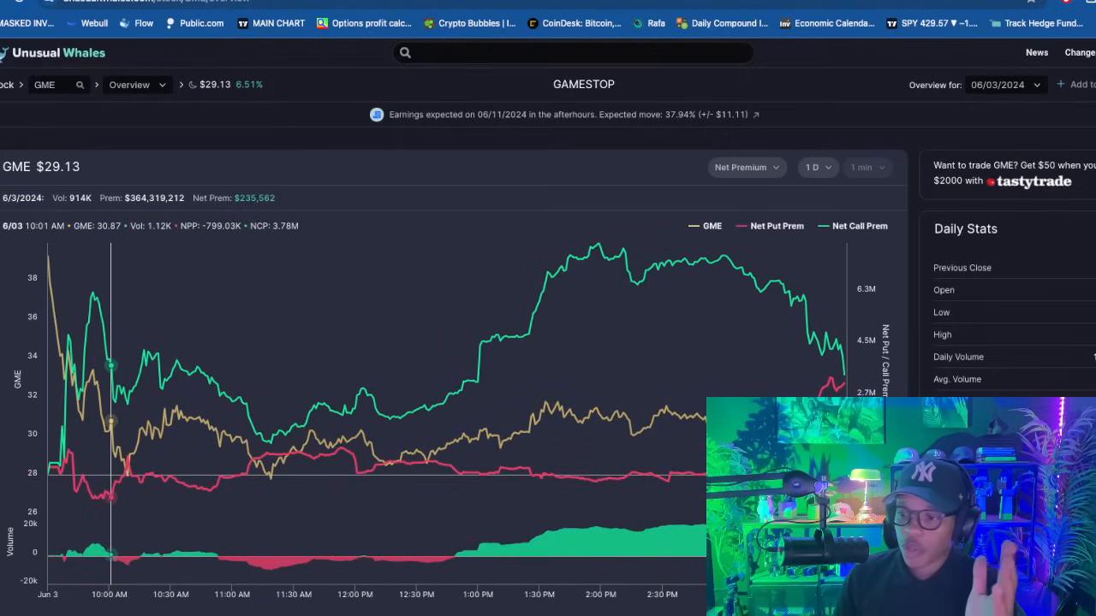
{"action": "mouse_move", "coordinate": [409, 454]}
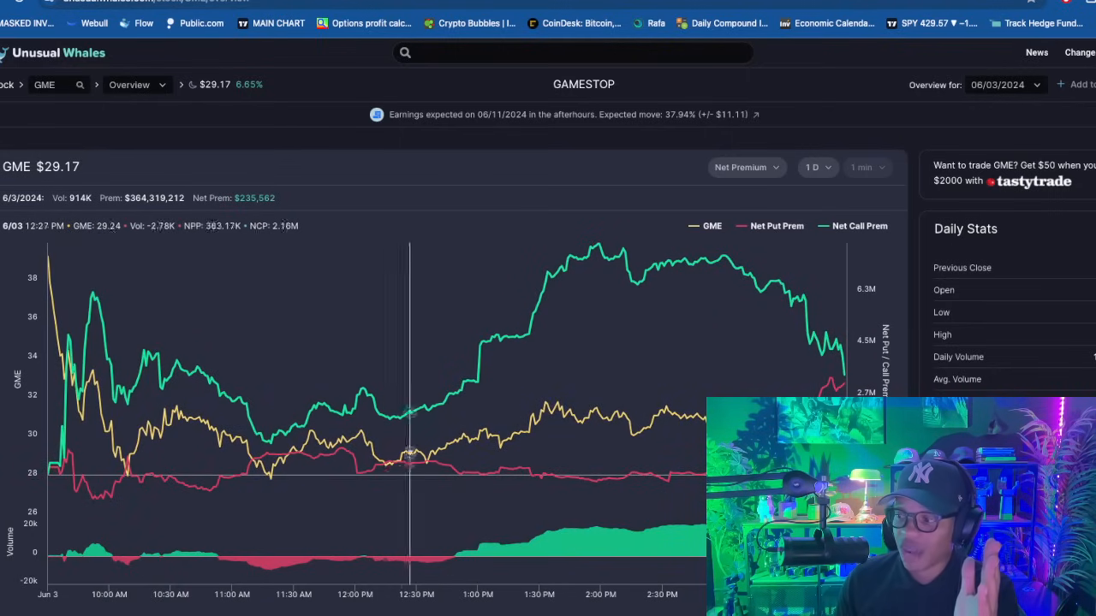
{"action": "mouse_move", "coordinate": [805, 334]}
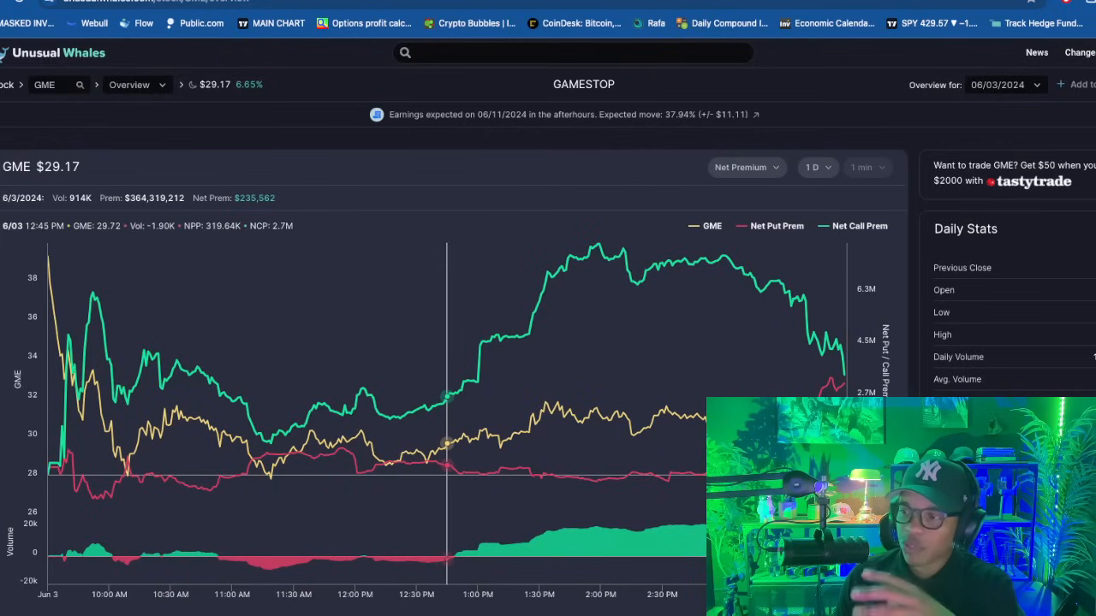
{"action": "mouse_move", "coordinate": [478, 346]}
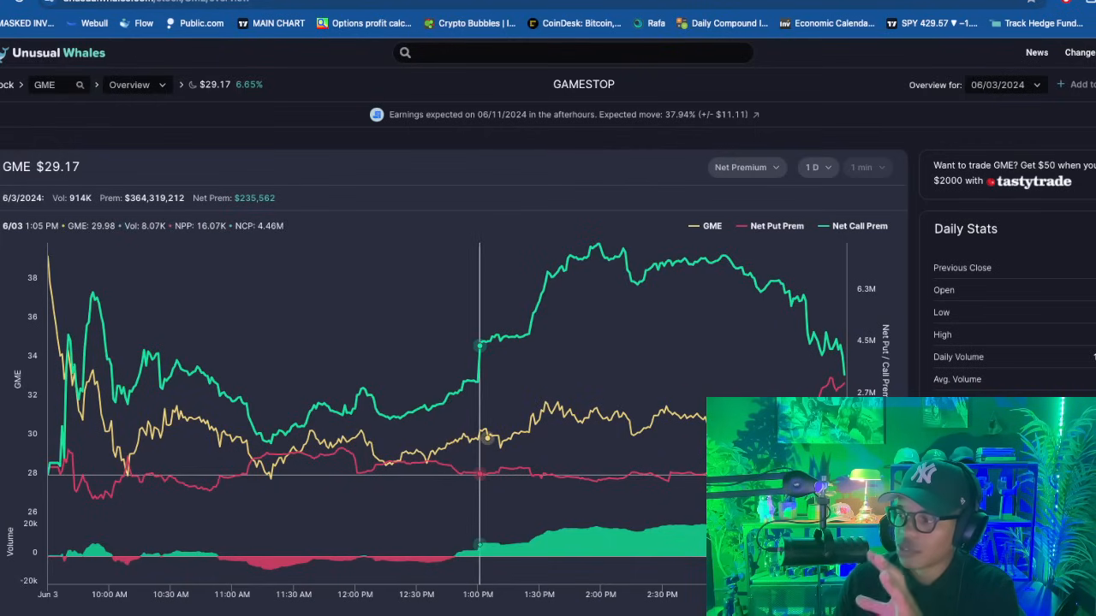
{"action": "mouse_move", "coordinate": [448, 394]}
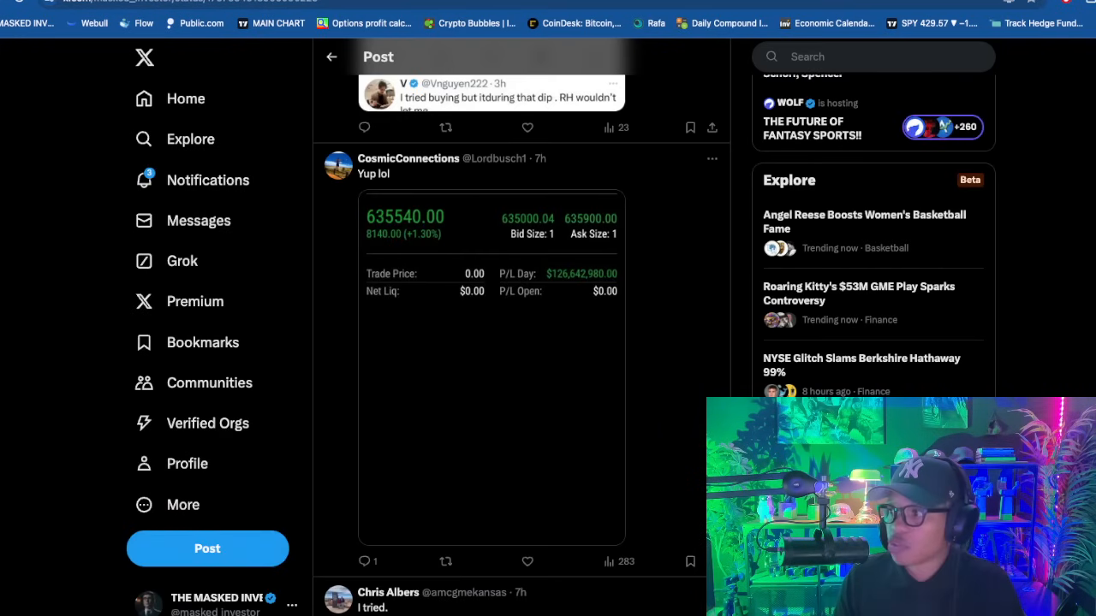
Search X for 'un' and scroll the suggestions toward the unusual_whales profile.
{"action": "type", "text": "un"}
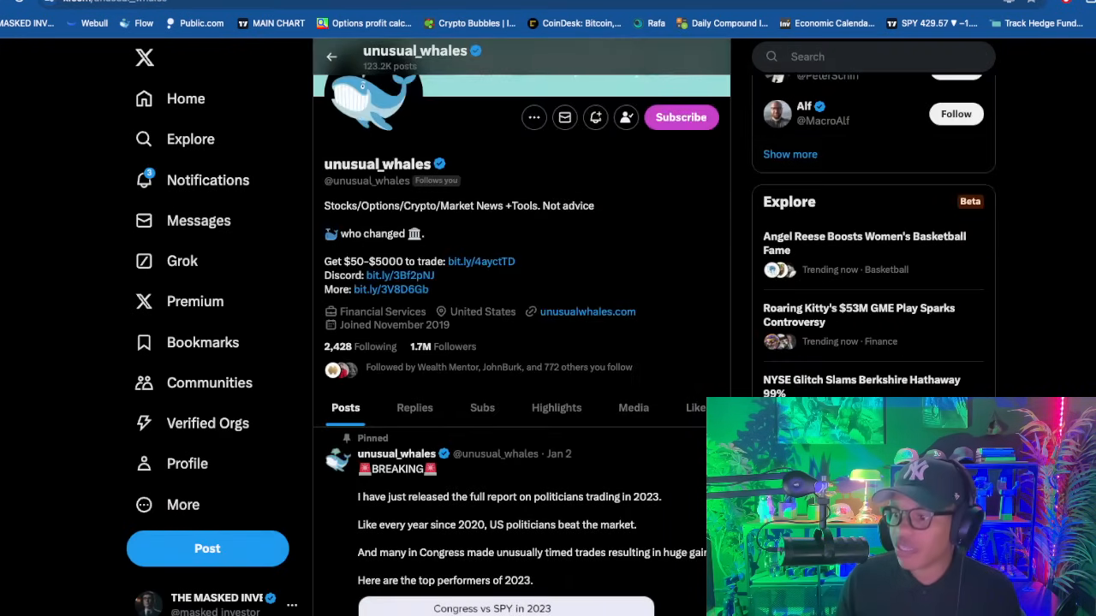
{"action": "scroll", "scroll_direction": "down", "scroll_amount": 3}
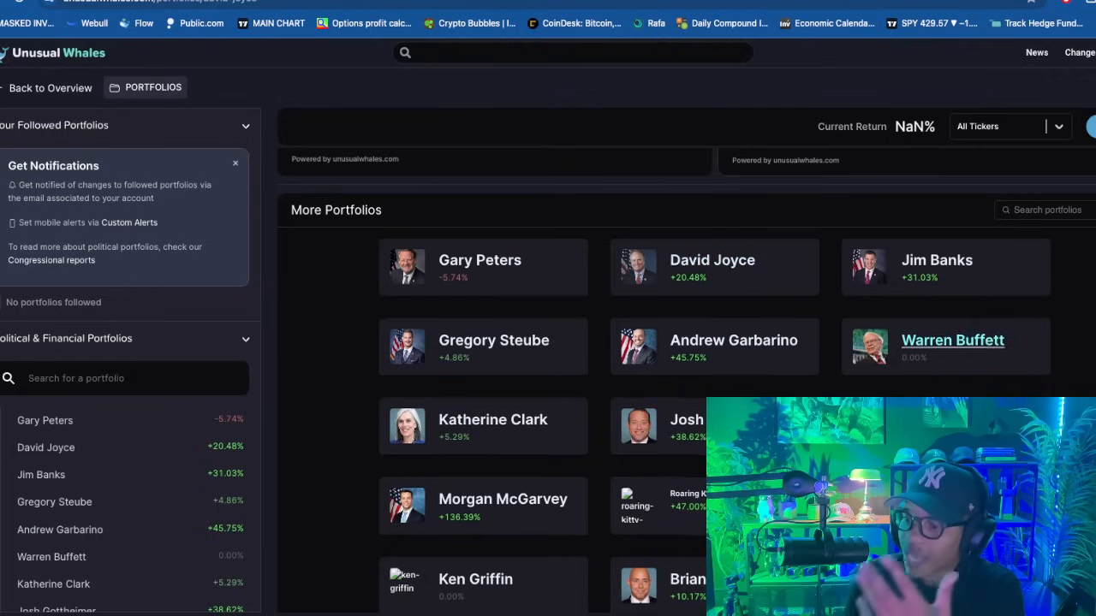
Scroll the More Portfolios grid down to Stephen Lynch (+703.35%) and Ron Wyden (+137.02%).
{"action": "scroll", "scroll_direction": "down", "scroll_amount": 3}
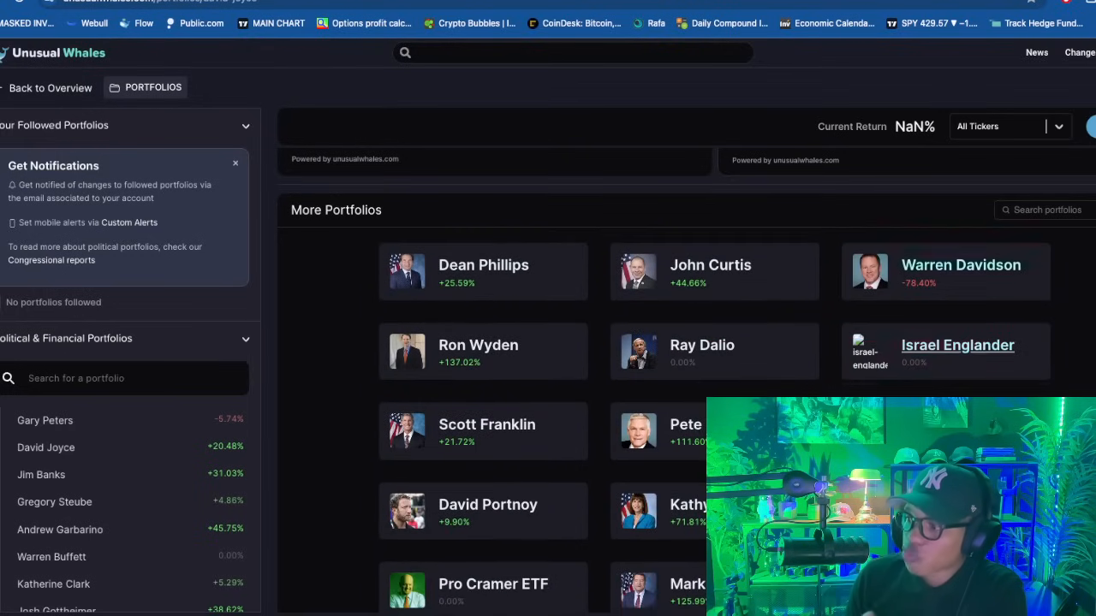
{"action": "scroll", "scroll_direction": "down", "scroll_amount": 3}
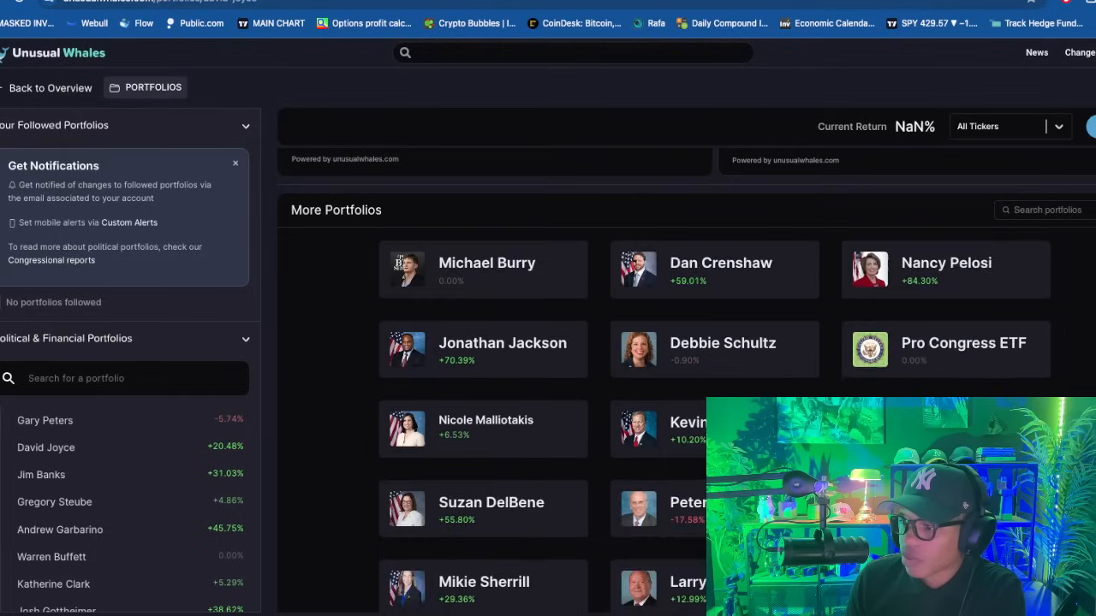
{"action": "scroll", "scroll_direction": "down", "scroll_amount": 3}
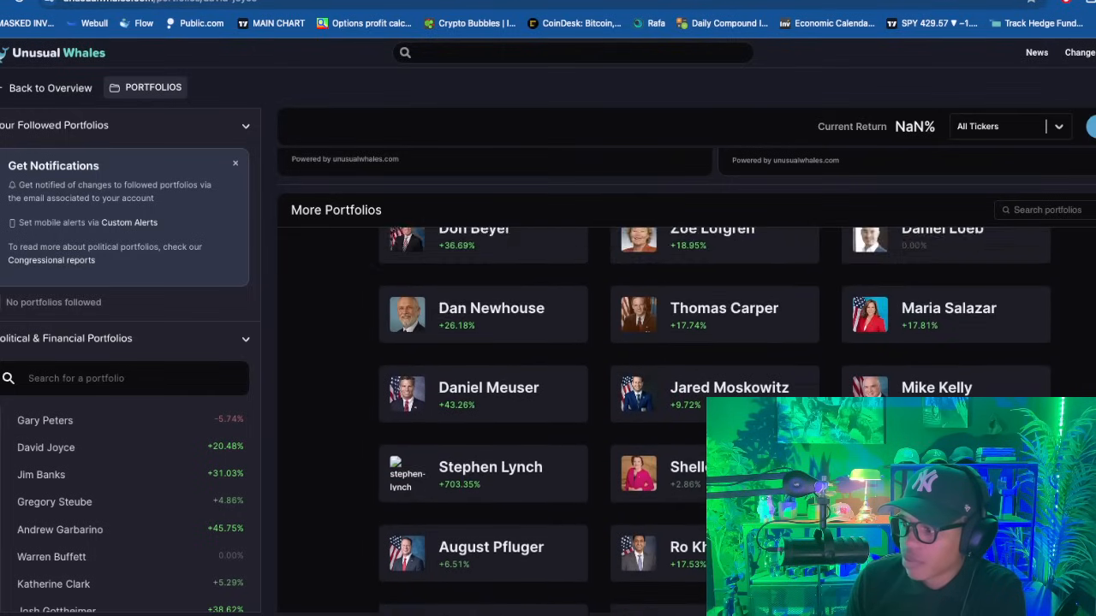
{"action": "scroll", "scroll_direction": "down", "scroll_amount": 3}
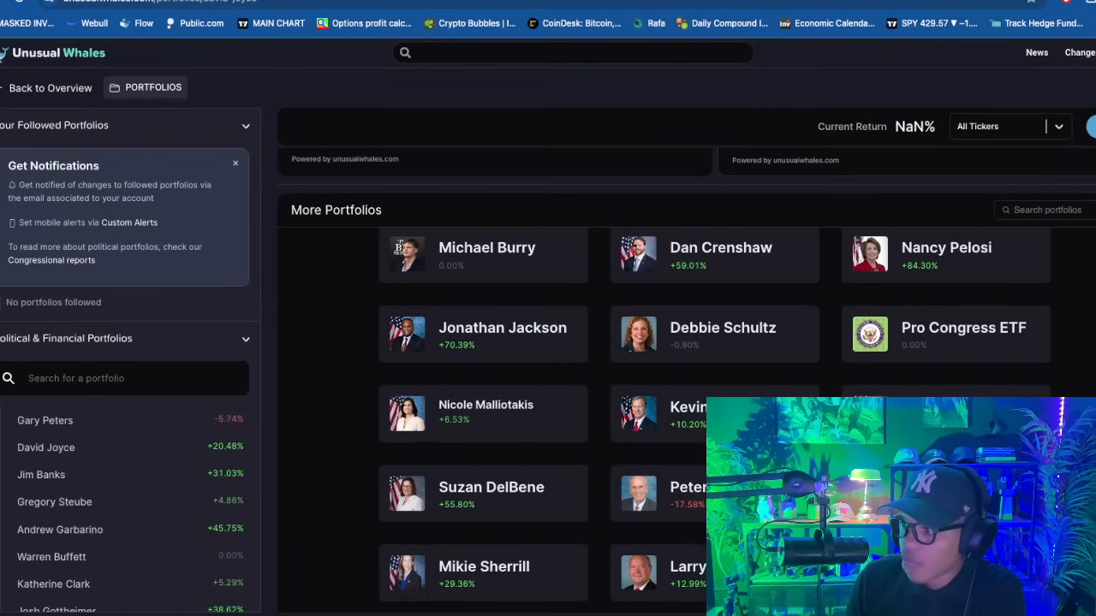
{"action": "scroll", "scroll_direction": "down", "scroll_amount": 3}
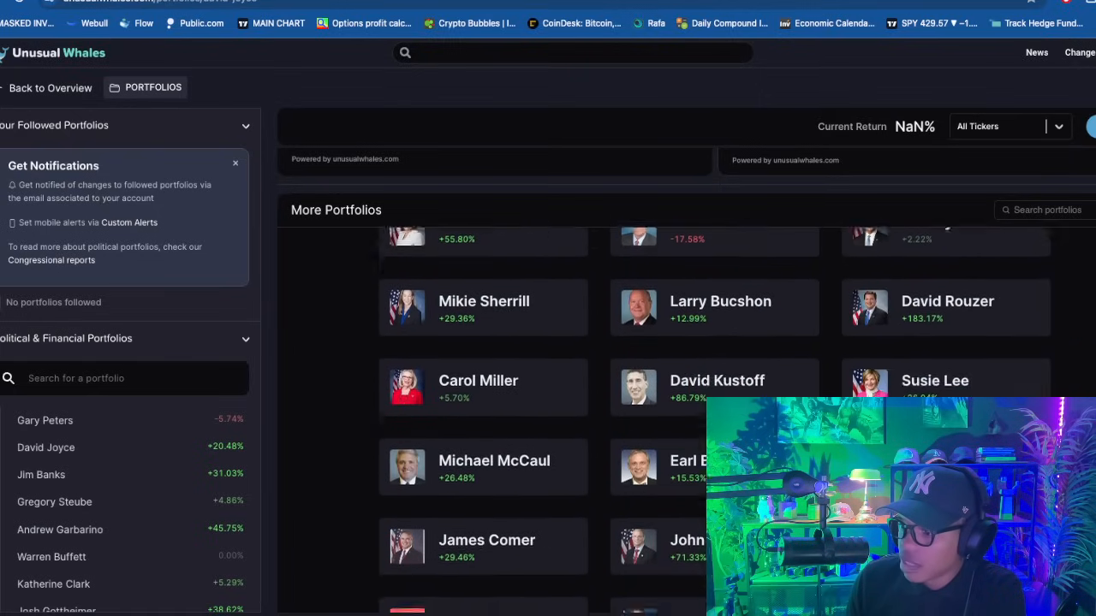
{"action": "scroll", "scroll_direction": "down", "scroll_amount": 3}
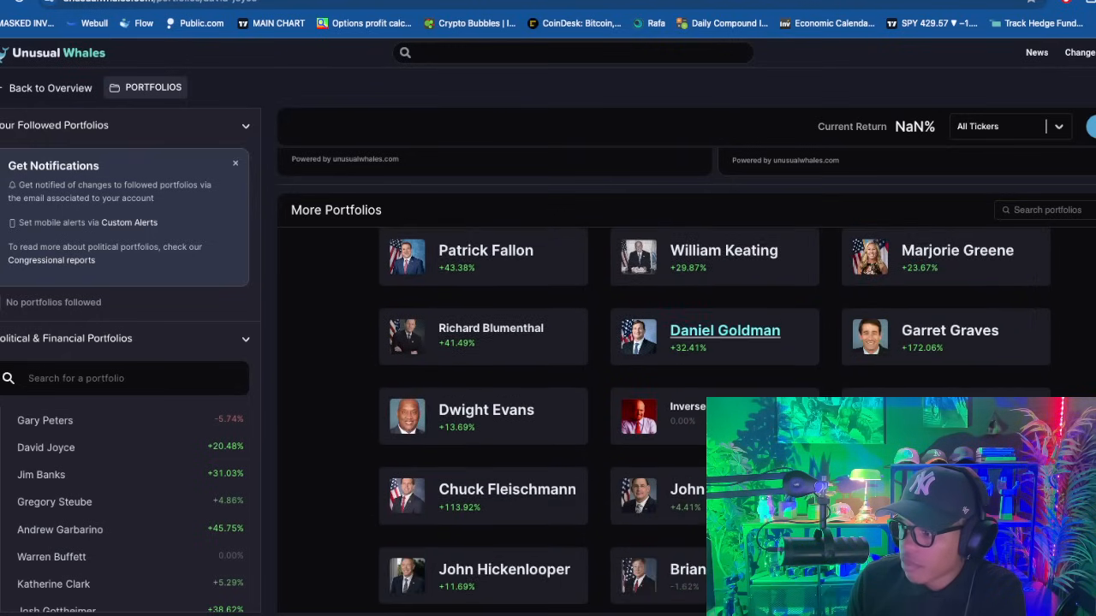
{"action": "scroll", "scroll_direction": "down", "scroll_amount": 3}
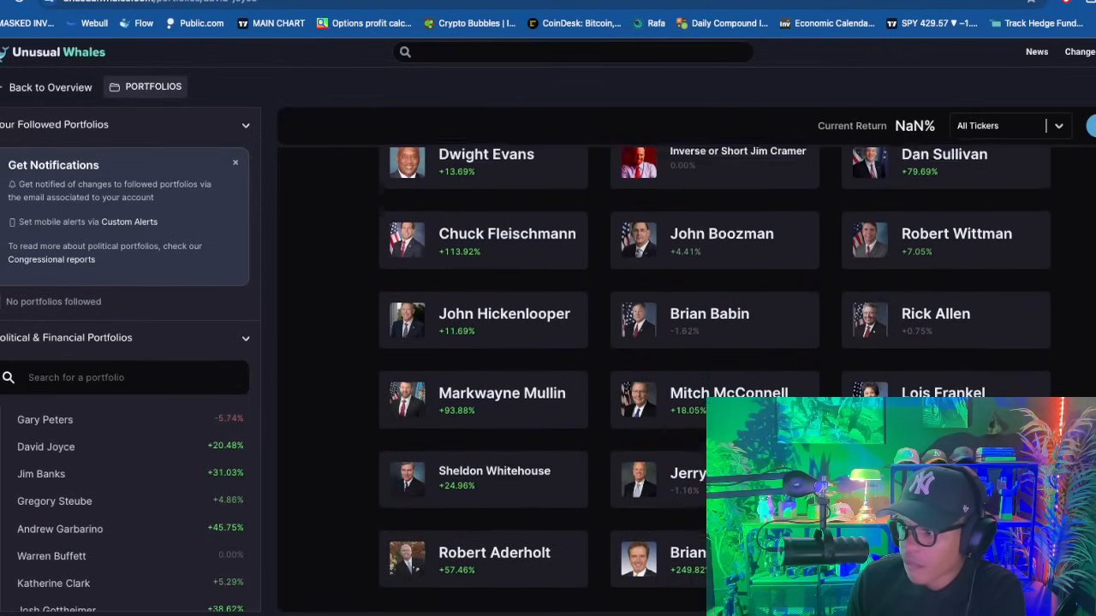
{"action": "scroll", "scroll_direction": "down", "scroll_amount": 3}
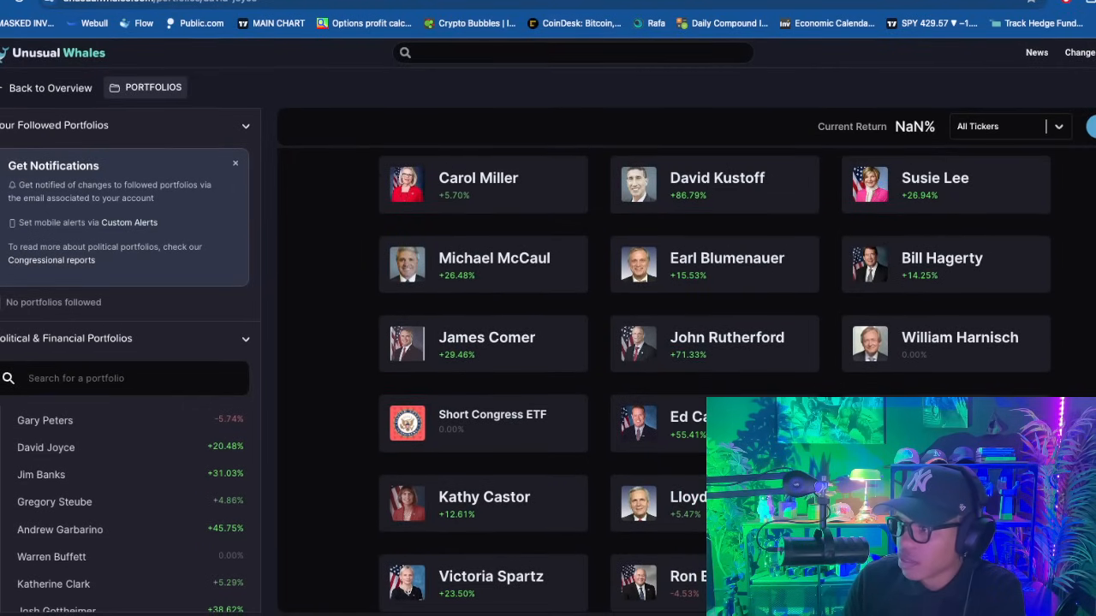
{"action": "scroll", "scroll_direction": "down", "scroll_amount": 3}
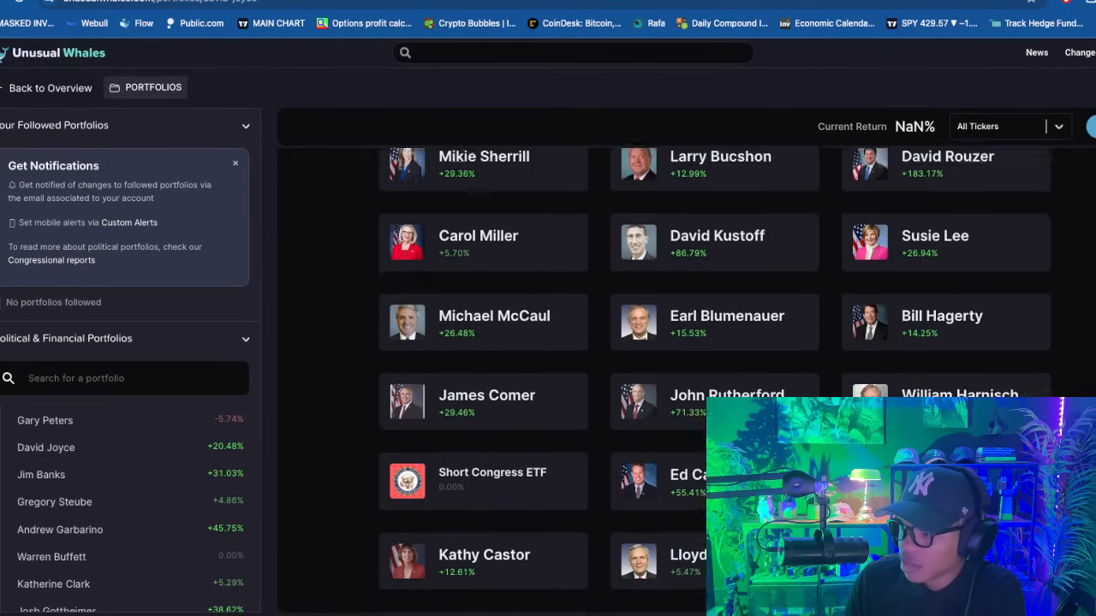
{"action": "scroll", "scroll_direction": "down", "scroll_amount": 3}
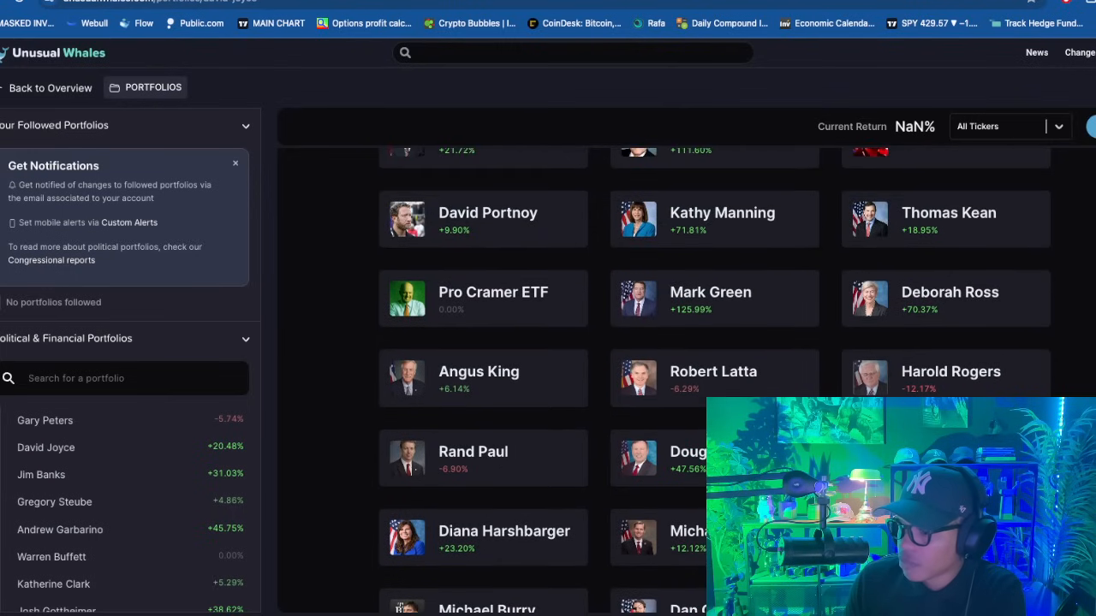
{"action": "scroll", "scroll_direction": "down", "scroll_amount": 3}
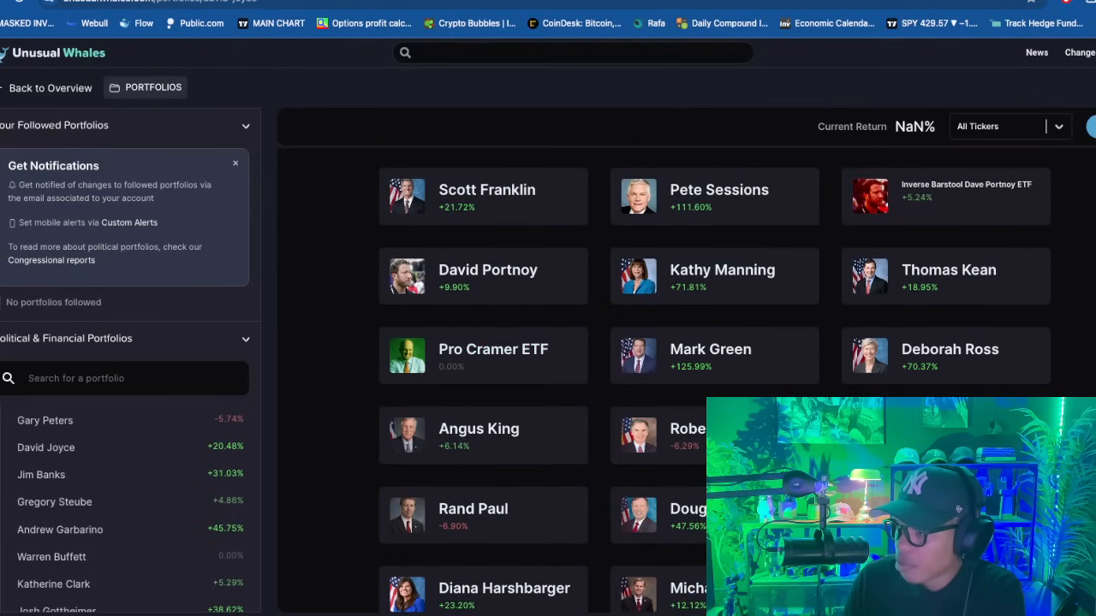
{"action": "scroll", "scroll_direction": "up", "scroll_amount": 3}
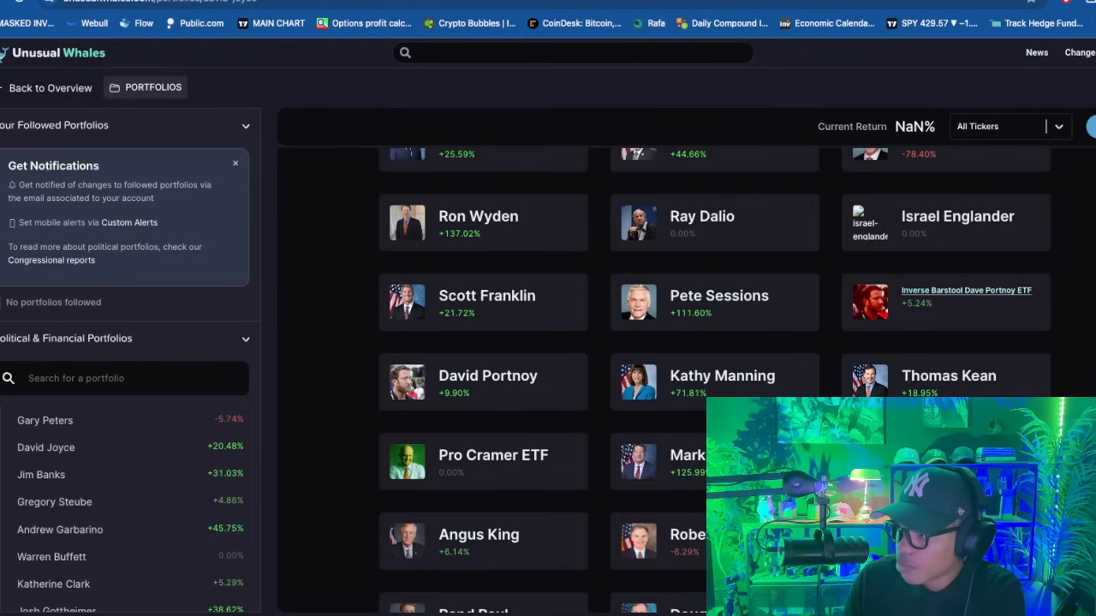
{"action": "scroll", "scroll_direction": "down", "scroll_amount": 3}
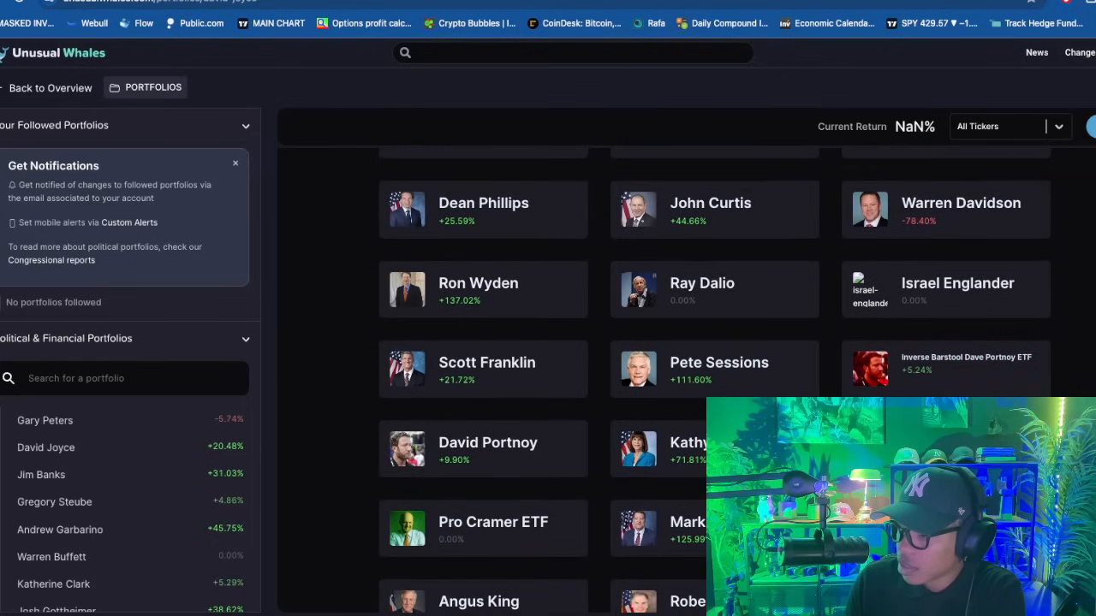
{"action": "scroll", "scroll_direction": "down", "scroll_amount": 3}
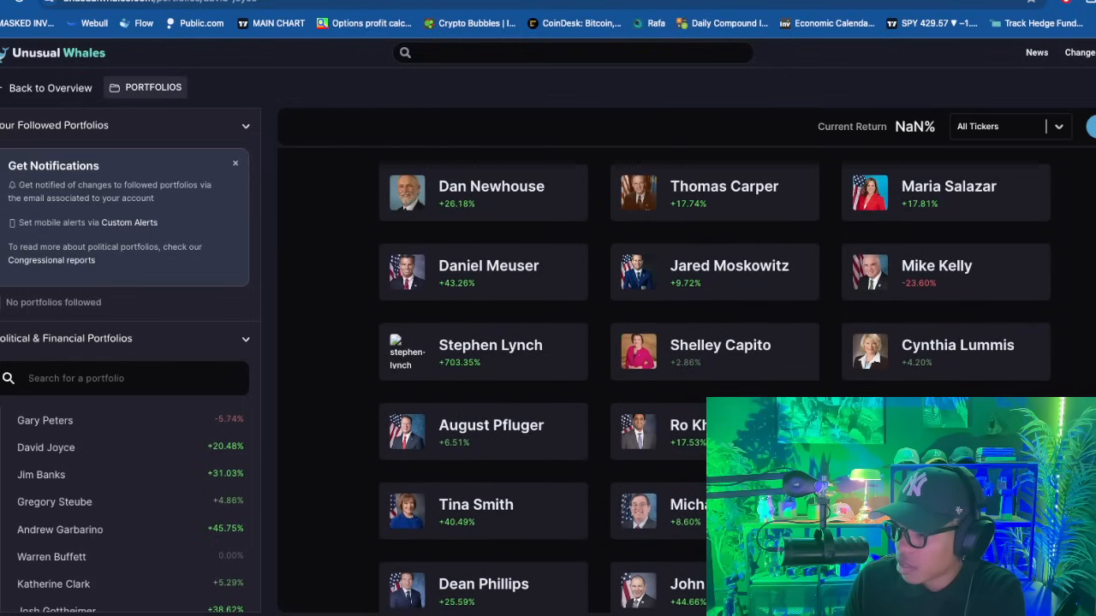